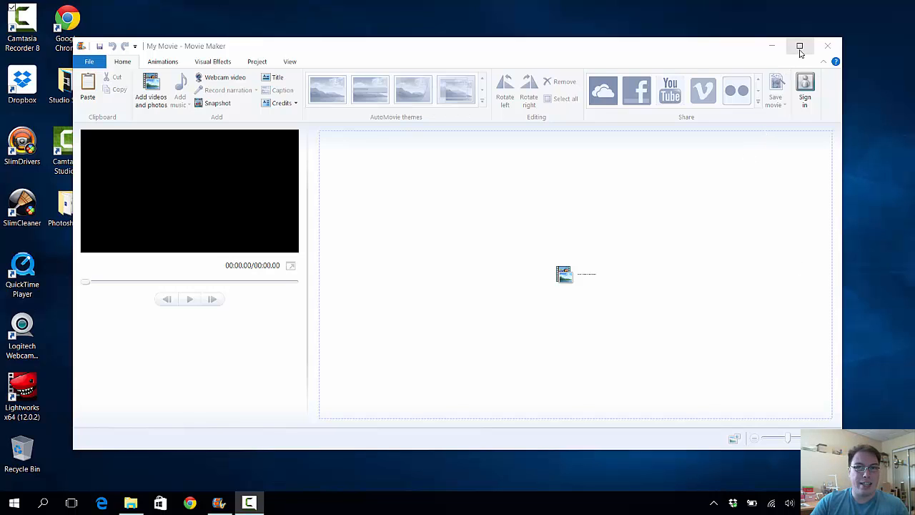
Step: Maximize the Movie Maker window so the empty My Movie project fills the screen
{"action": "left_click", "coordinate": [799, 46]}
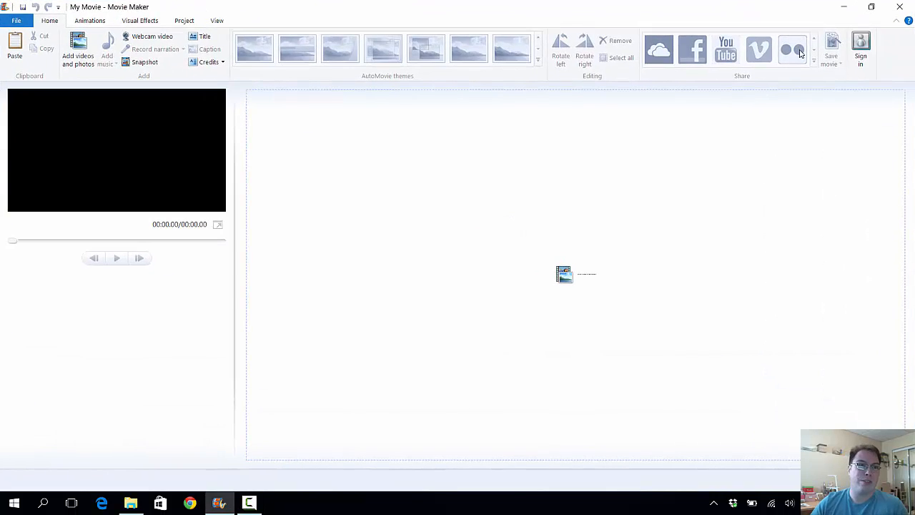
{"action": "mouse_move", "coordinate": [792, 50]}
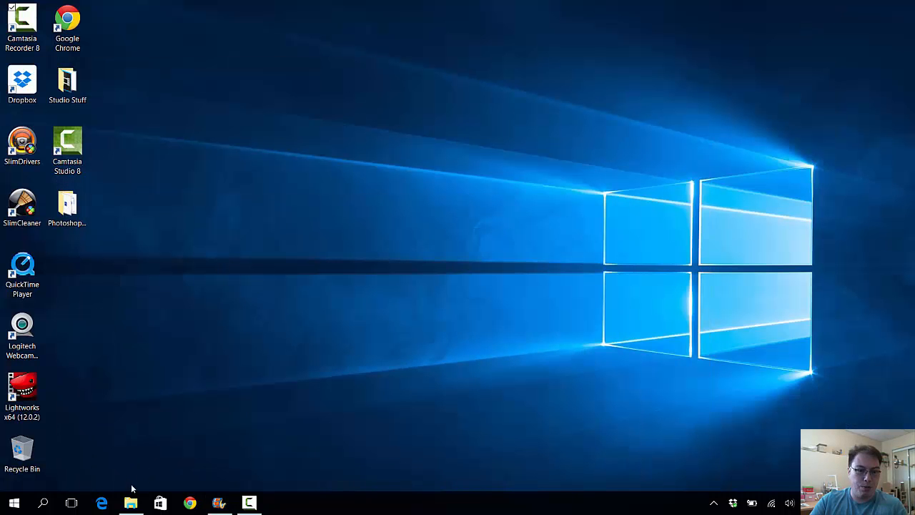
Step: Search Bing for 'windows movie maker' and open the 'Movie Maker - Microsoft Windows' result
{"action": "left_click", "coordinate": [102, 502]}
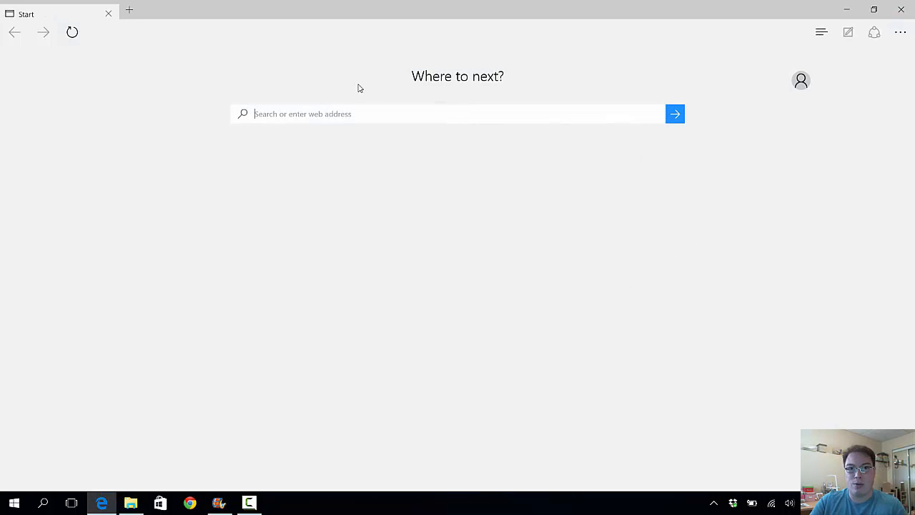
{"action": "type", "text": "windows movie maker"}
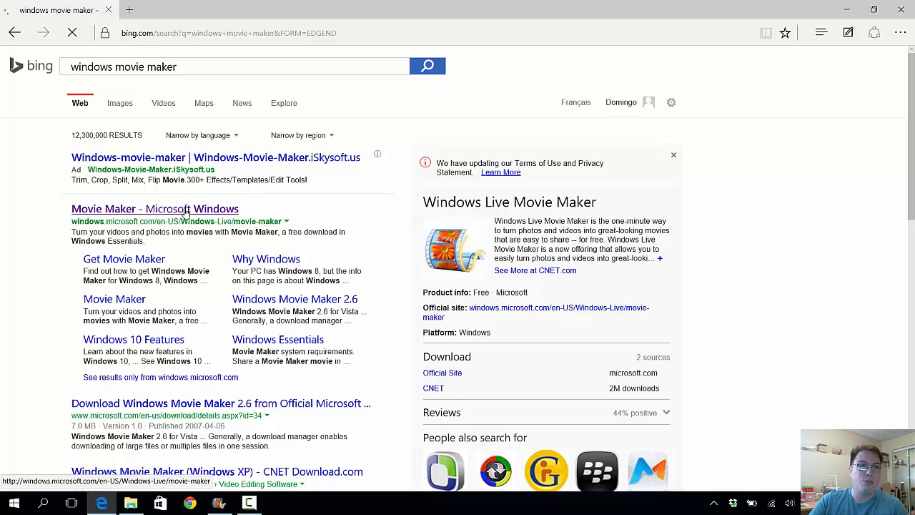
{"action": "left_click", "coordinate": [155, 208]}
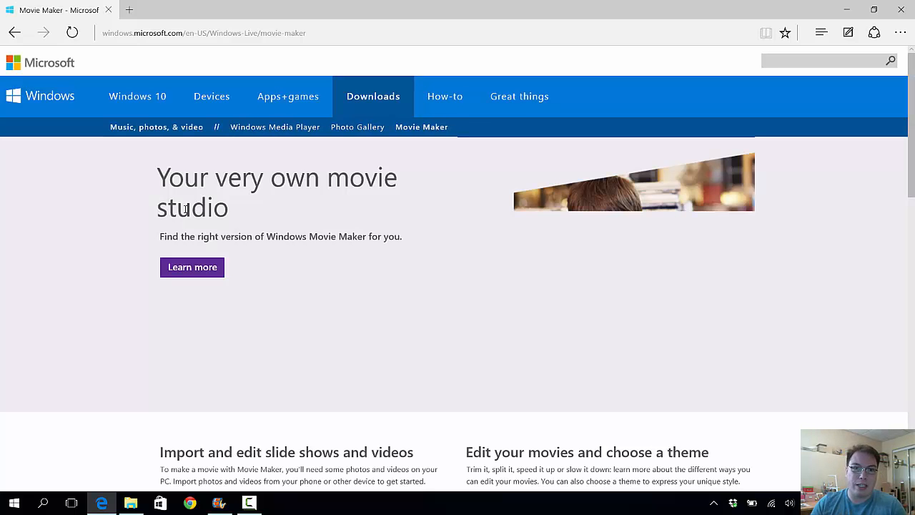
Step: From the Get Movie Maker table, download Windows Movie Maker 2012 (wlsetup-web) via Get it now
{"action": "left_click", "coordinate": [204, 33]}
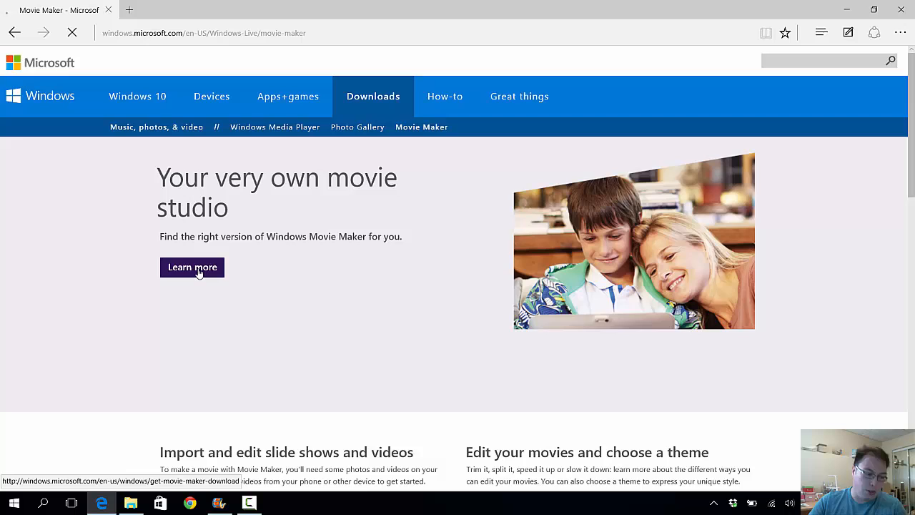
{"action": "left_click", "coordinate": [191, 267]}
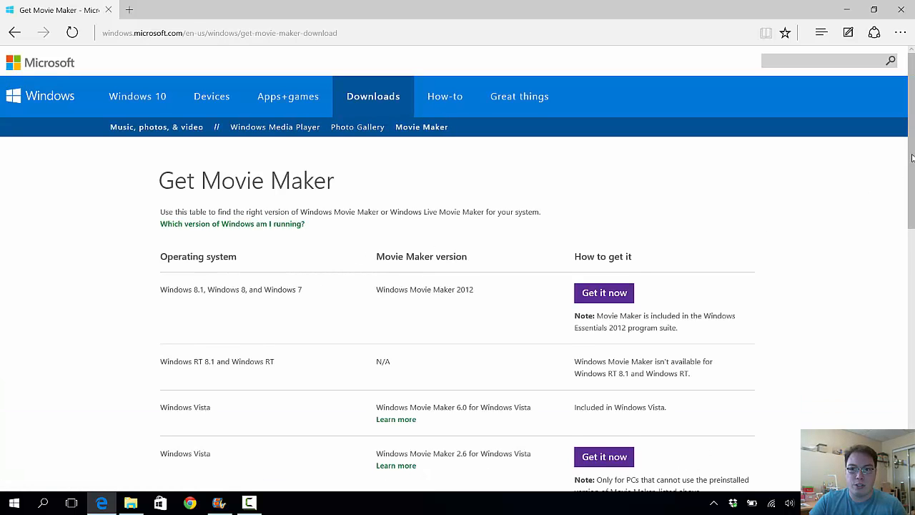
{"action": "scroll", "scroll_direction": "down", "scroll_amount": 3}
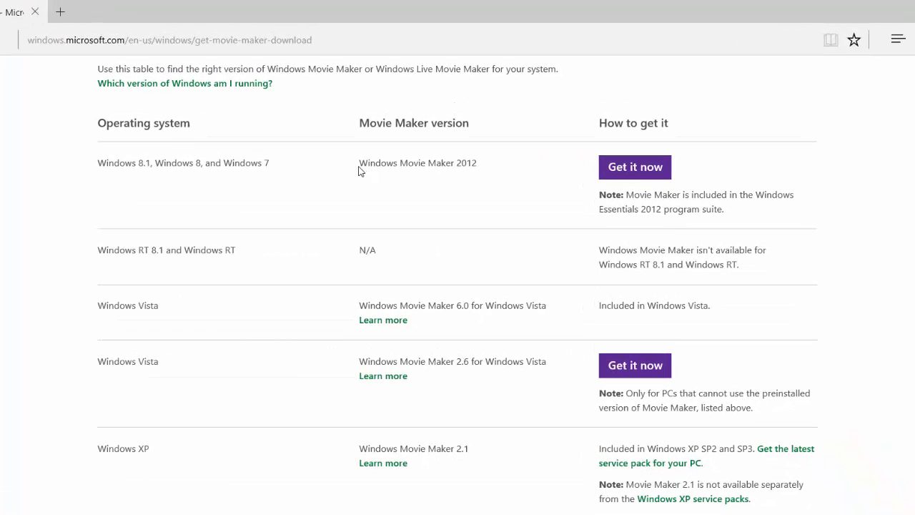
{"action": "mouse_move", "coordinate": [472, 174]}
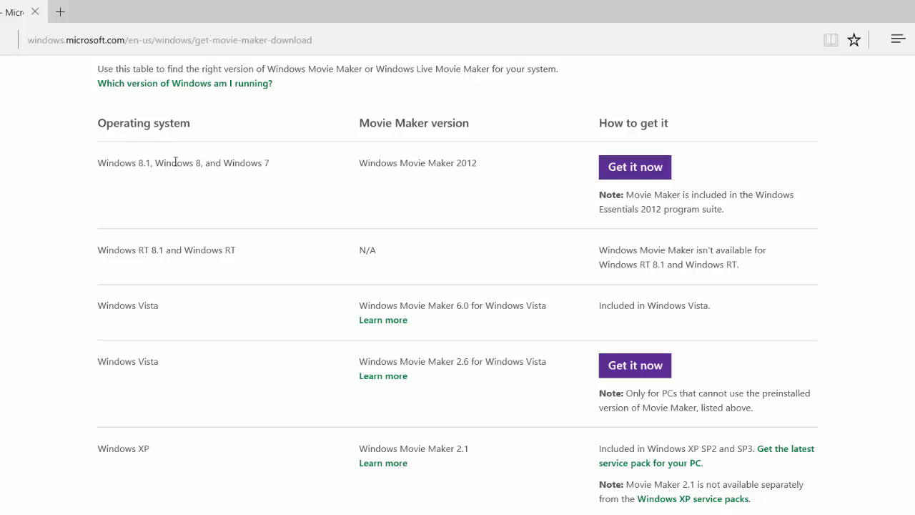
{"action": "mouse_move", "coordinate": [181, 181]}
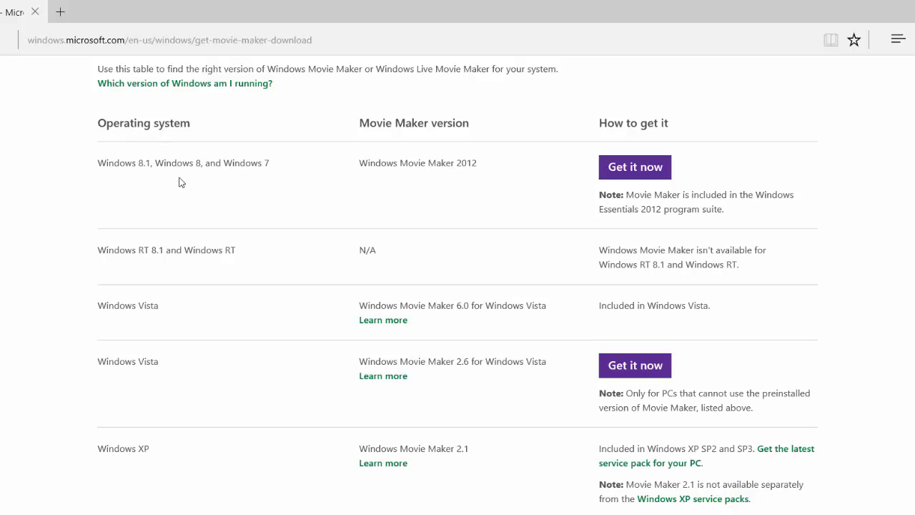
{"action": "mouse_move", "coordinate": [457, 465]}
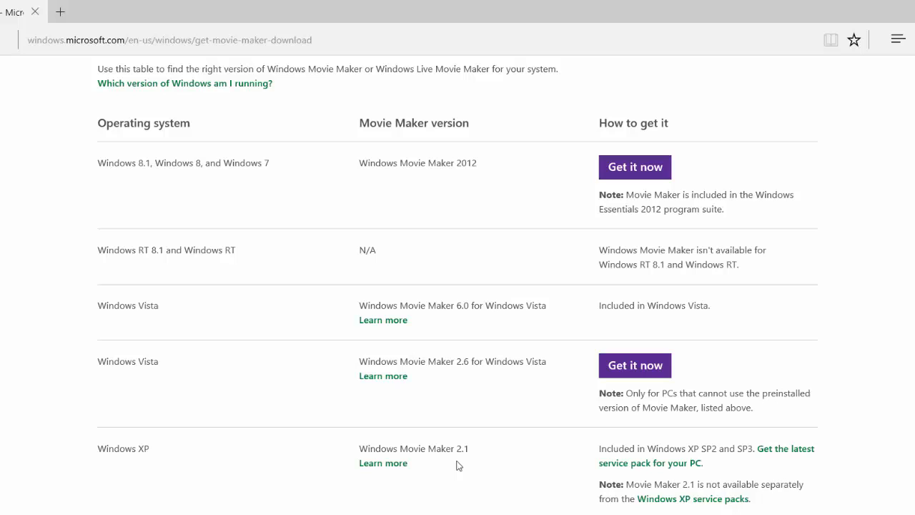
{"action": "mouse_move", "coordinate": [159, 320]}
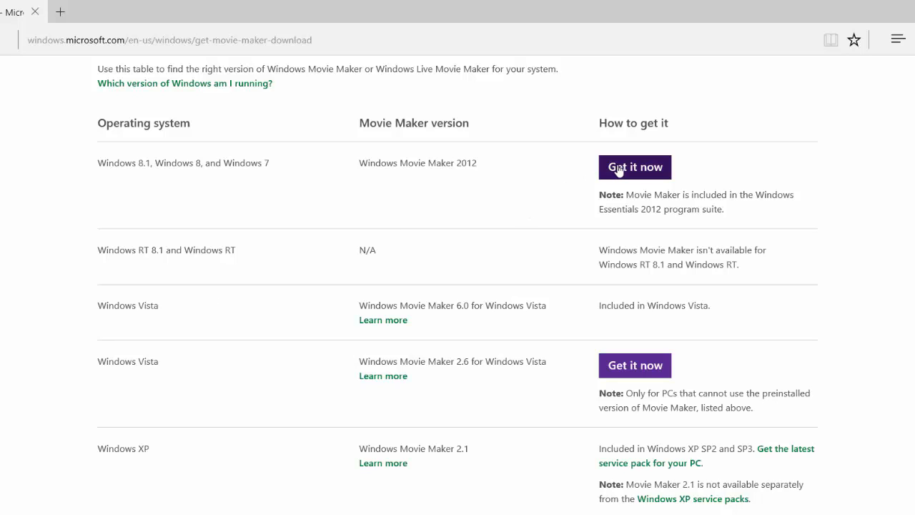
{"action": "left_click", "coordinate": [634, 166]}
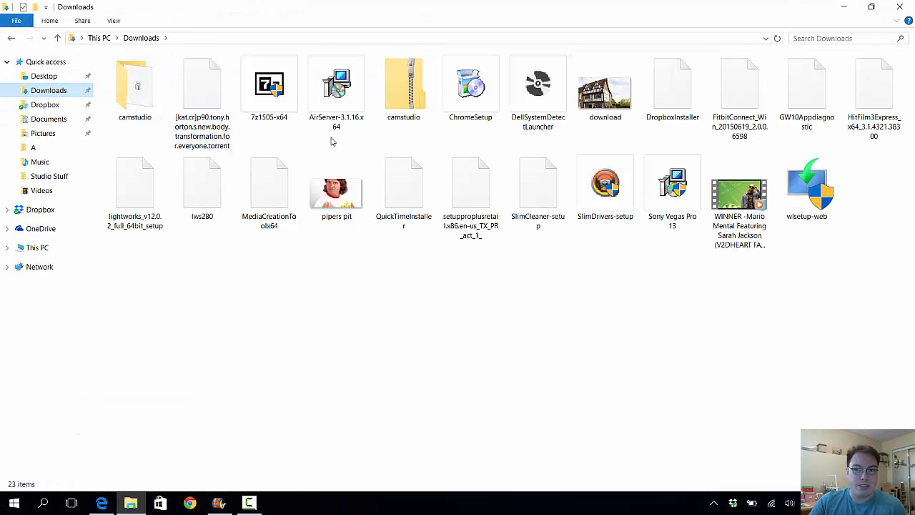
{"action": "mouse_move", "coordinate": [806, 186]}
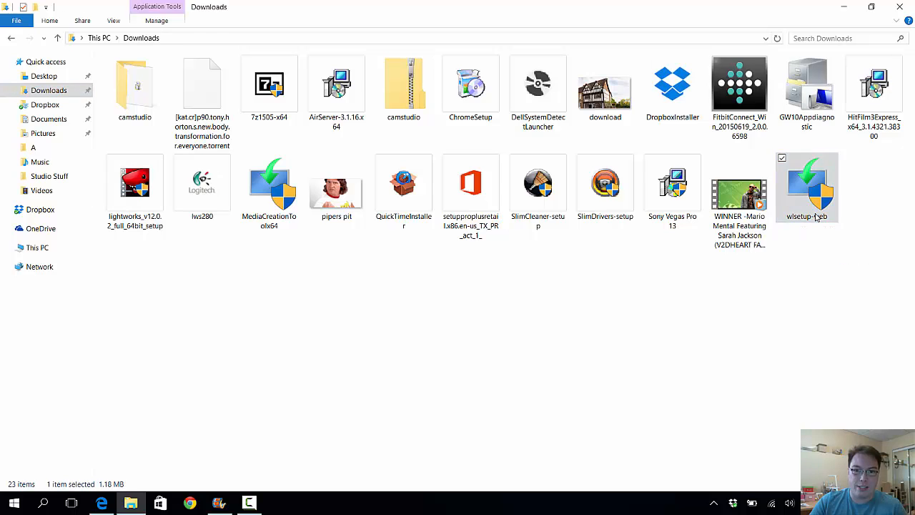
Step: Run the wlsetup-web installer from Downloads to start Windows Essentials setup
{"action": "double_click", "coordinate": [807, 186]}
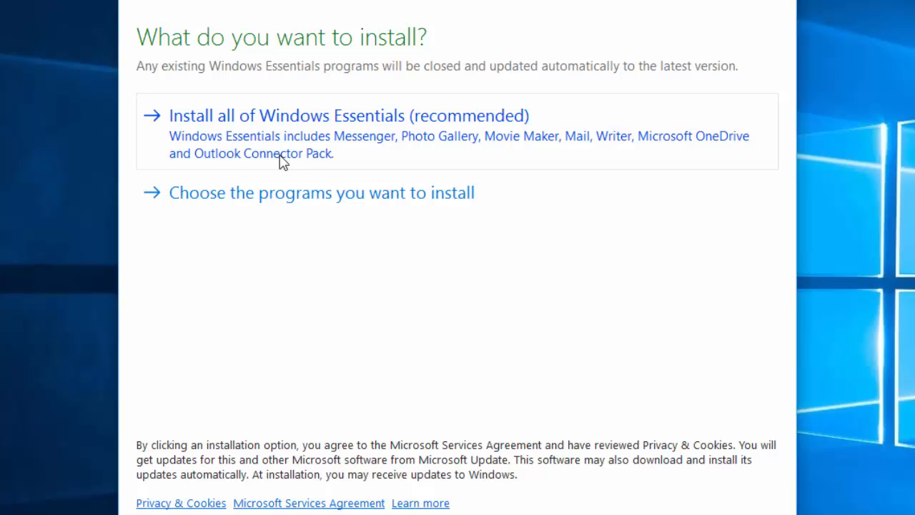
Step: Choose individual programs, keeping Photo Gallery and Movie Maker, then exit Essentials setup
{"action": "left_click", "coordinate": [320, 192]}
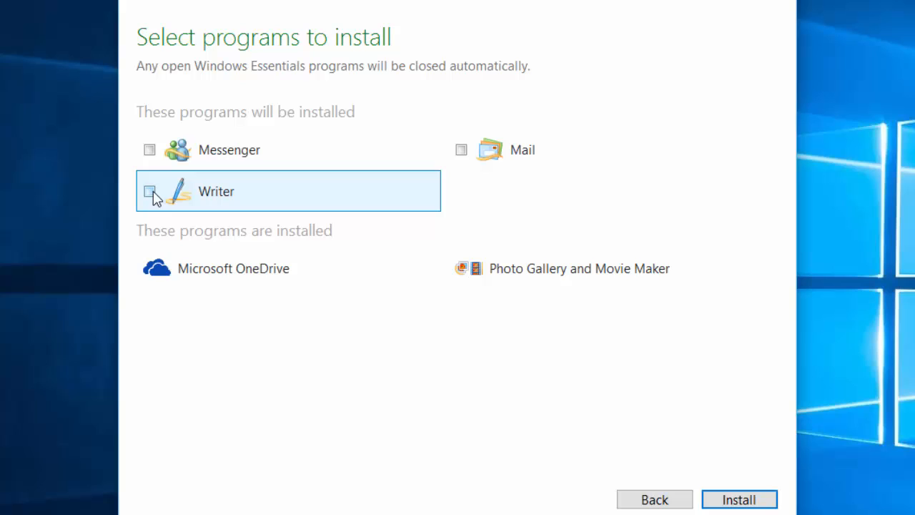
{"action": "mouse_move", "coordinate": [564, 275]}
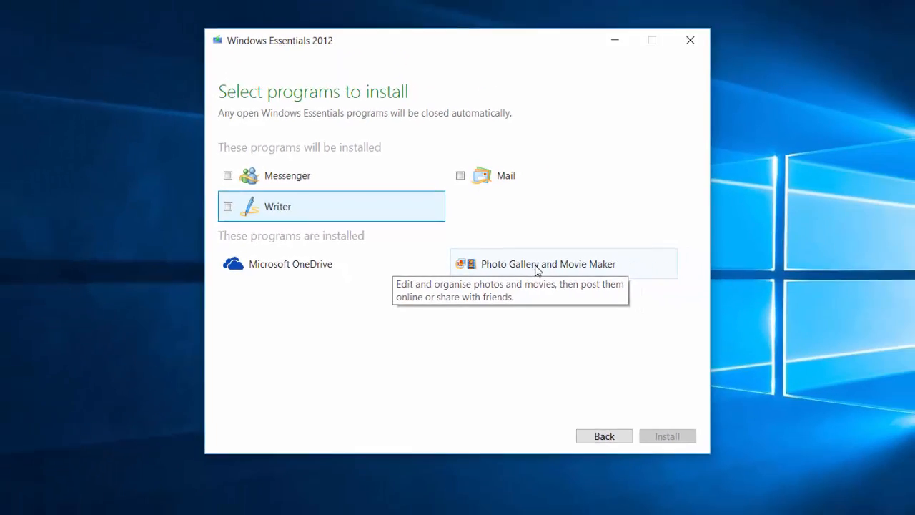
{"action": "left_click", "coordinate": [689, 40]}
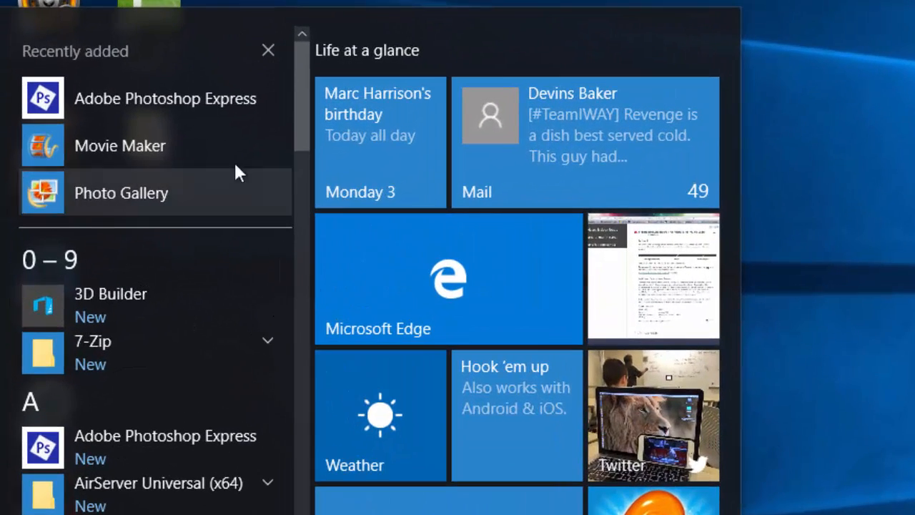
{"action": "mouse_move", "coordinate": [86, 161]}
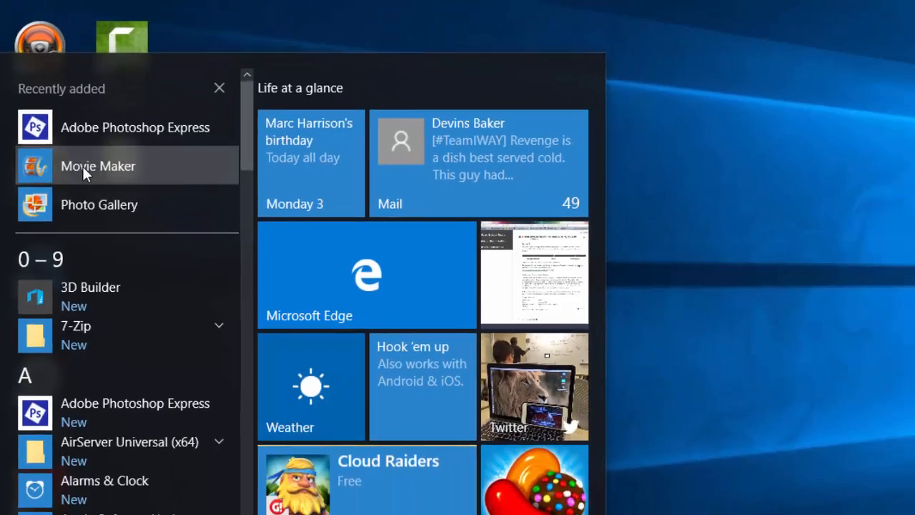
Step: Launch Movie Maker from the Start menu's Recently added apps
{"action": "left_click", "coordinate": [98, 165]}
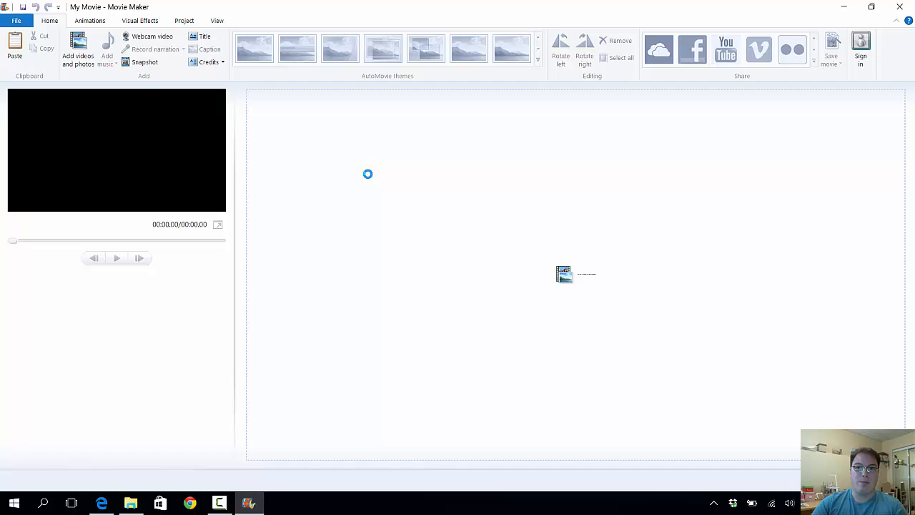
{"action": "mouse_move", "coordinate": [358, 179]}
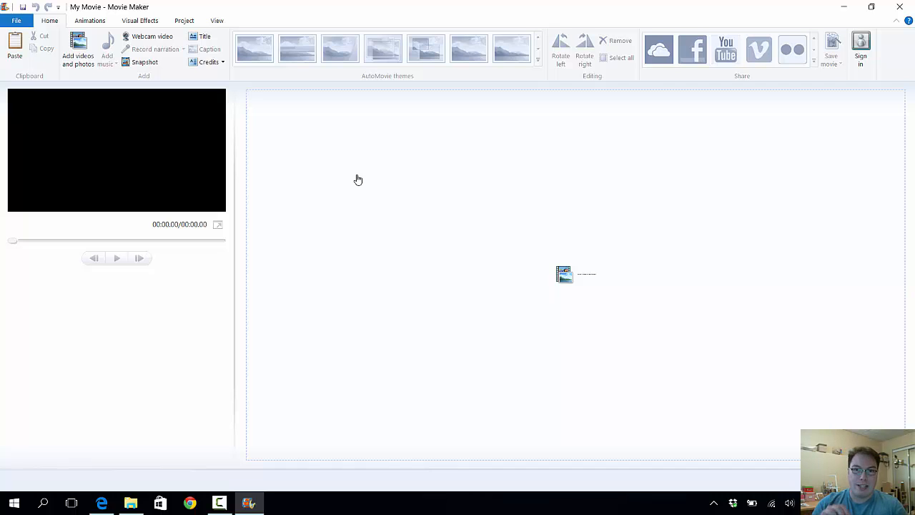
{"action": "mouse_move", "coordinate": [647, 432]}
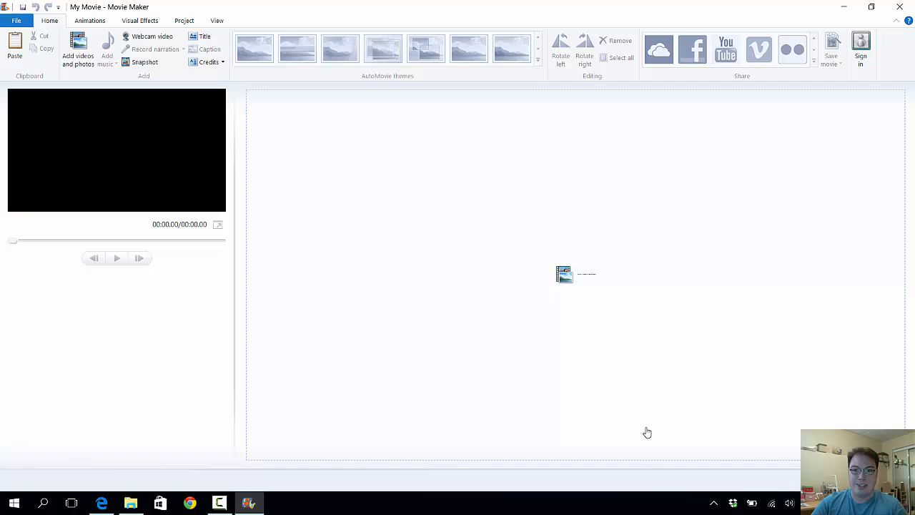
{"action": "mouse_move", "coordinate": [745, 491]}
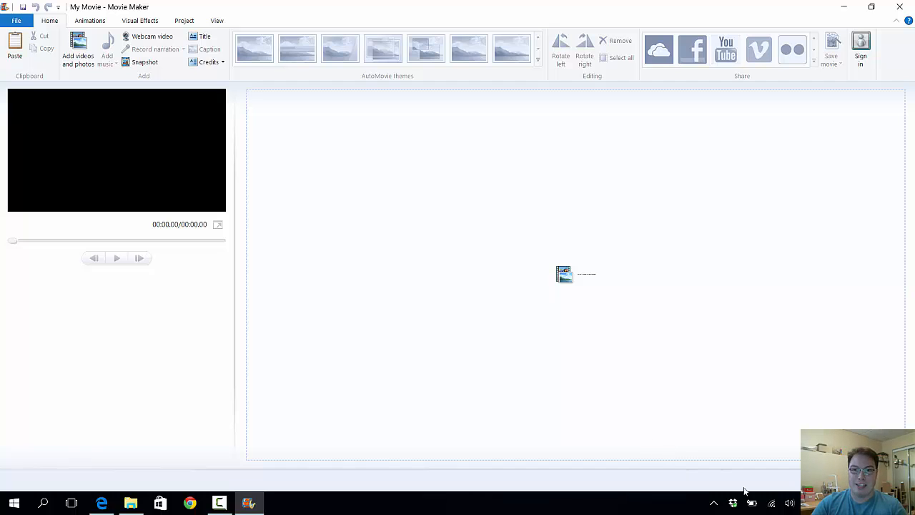